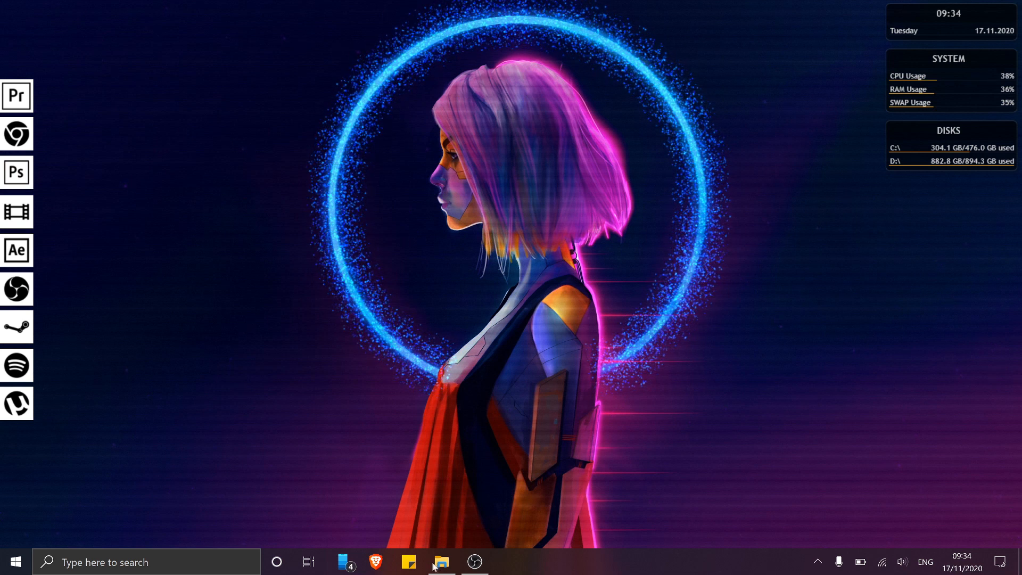
# Browse to Downloads > finger print and select the finger_unlock_1.2.0.zip archive.
pyautogui.click(440, 561)
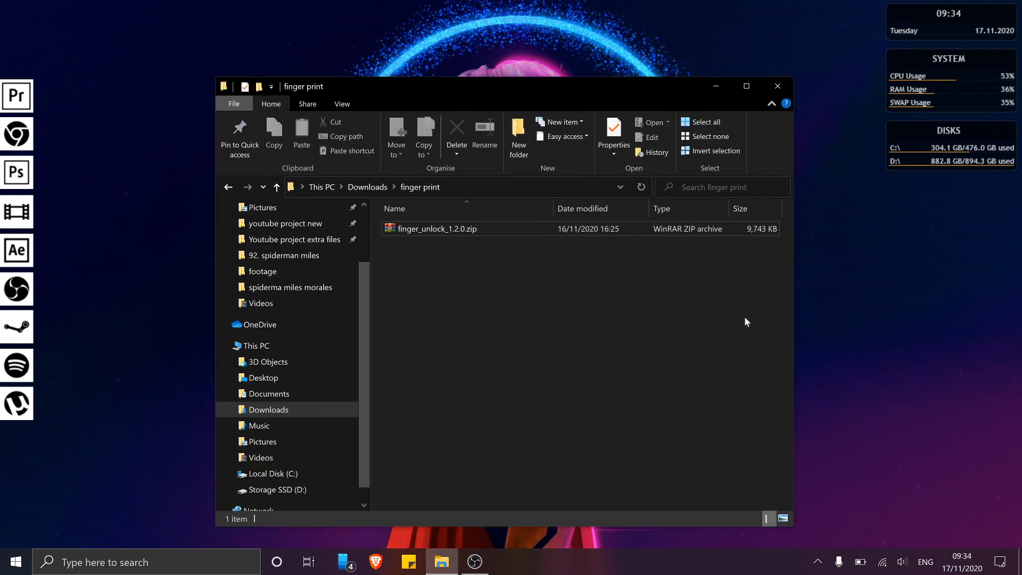
pyautogui.click(435, 228)
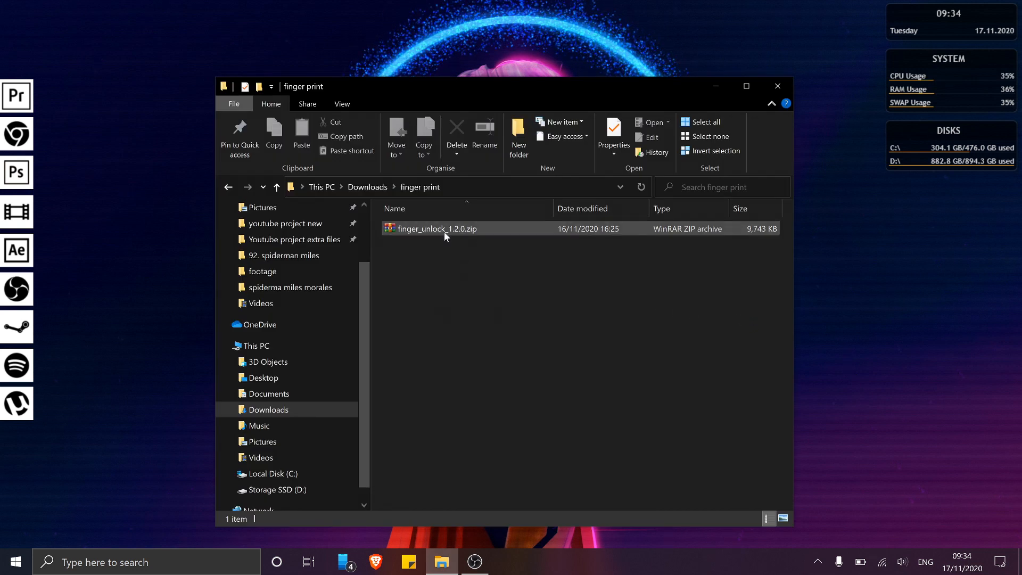
pyautogui.click(435, 228)
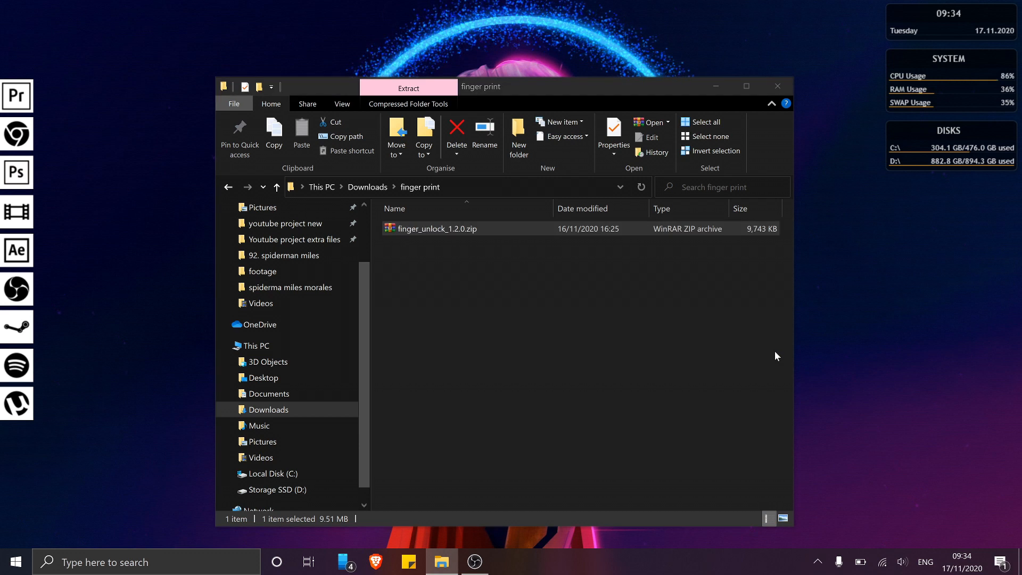
# Launch finger_unlock_1.2.0.exe from the zip in WinRAR, dismissing the license reminder.
pyautogui.doubleClick(435, 228)
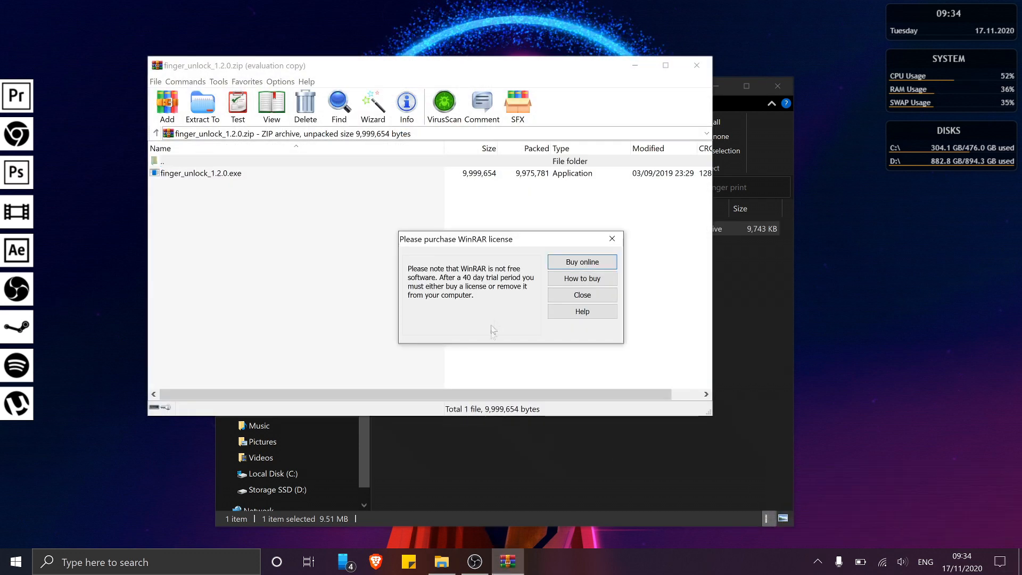
pyautogui.click(581, 295)
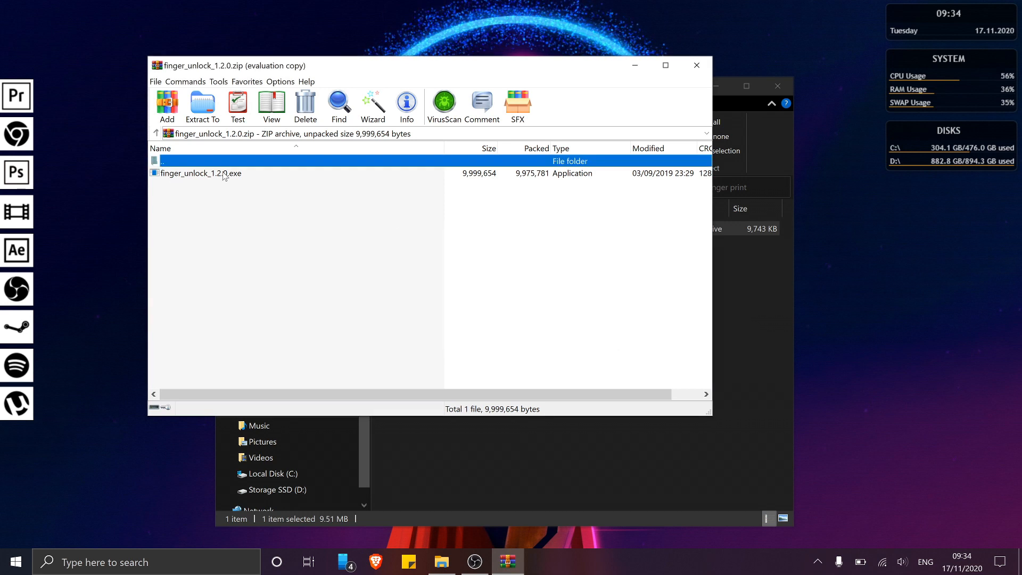
pyautogui.doubleClick(200, 172)
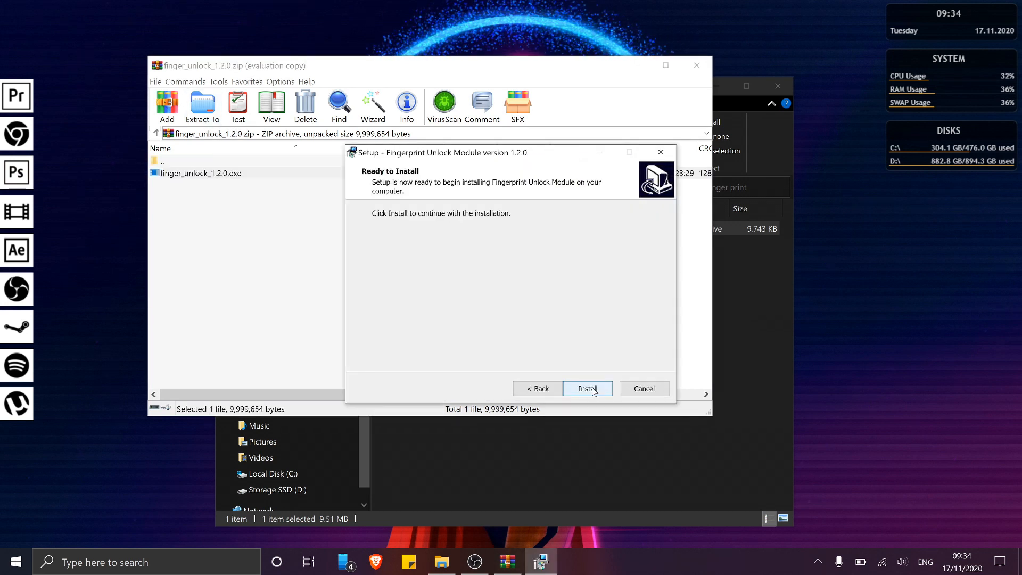
# Install Fingerprint Unlock Module 1.2.0 with automatic firewall exceptions, finish setup and close WinRAR.
pyautogui.click(586, 389)
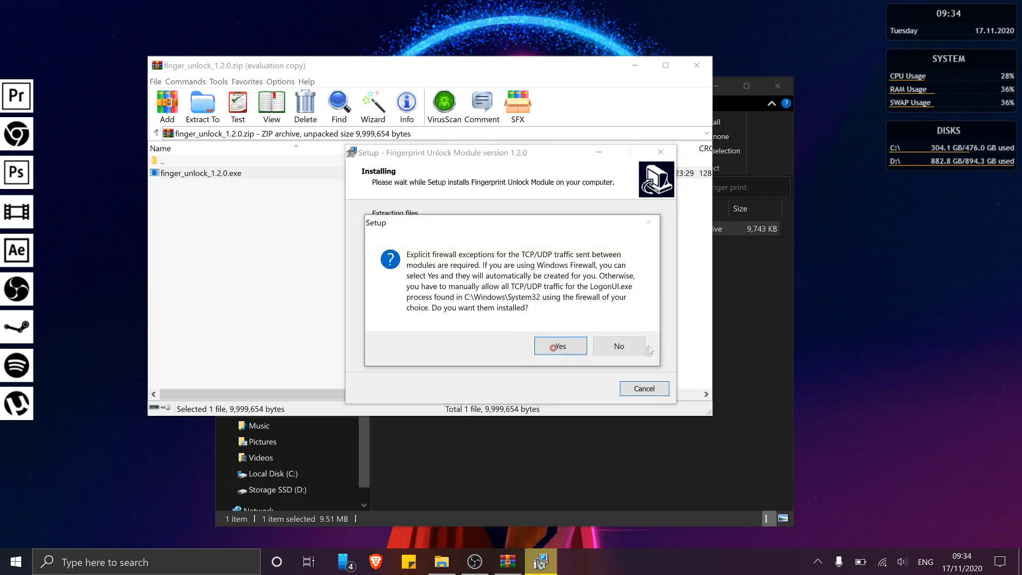
pyautogui.click(559, 345)
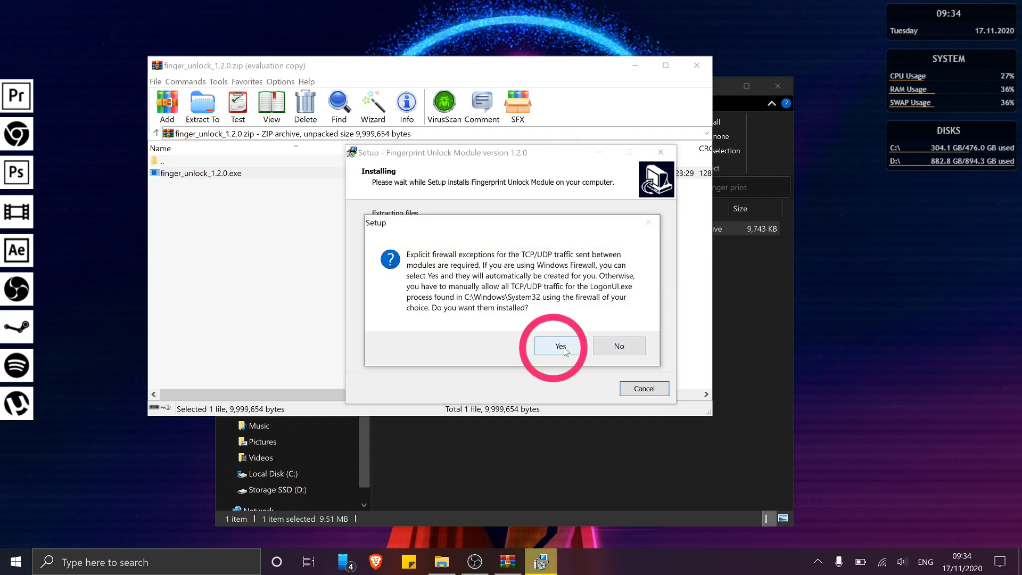
pyautogui.click(556, 345)
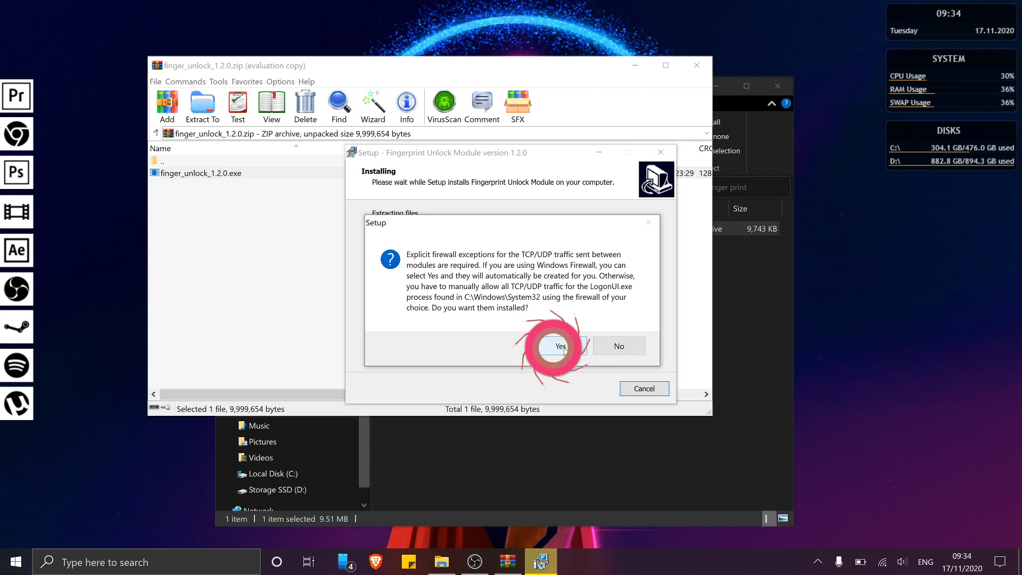
pyautogui.click(557, 345)
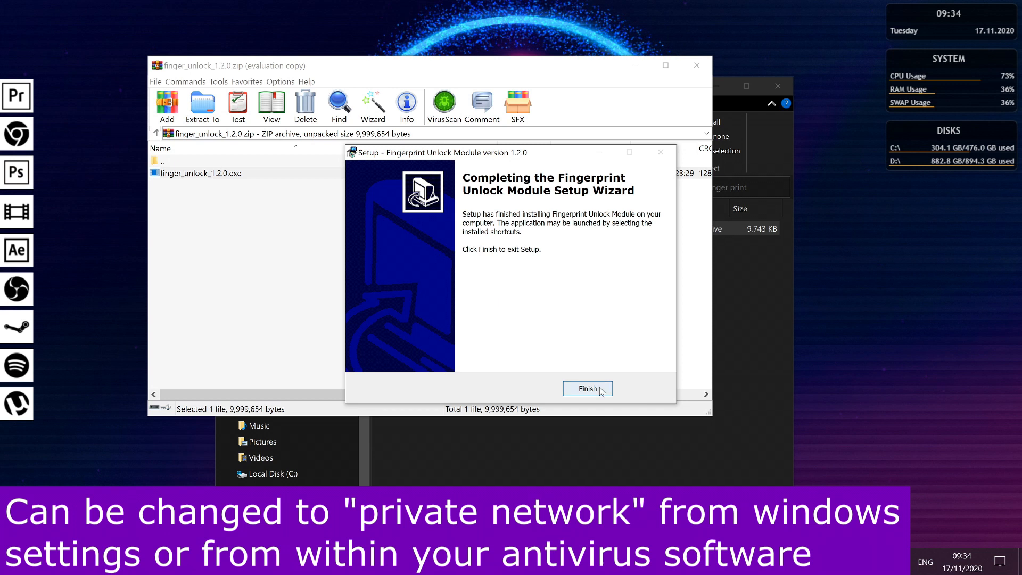
pyautogui.click(585, 389)
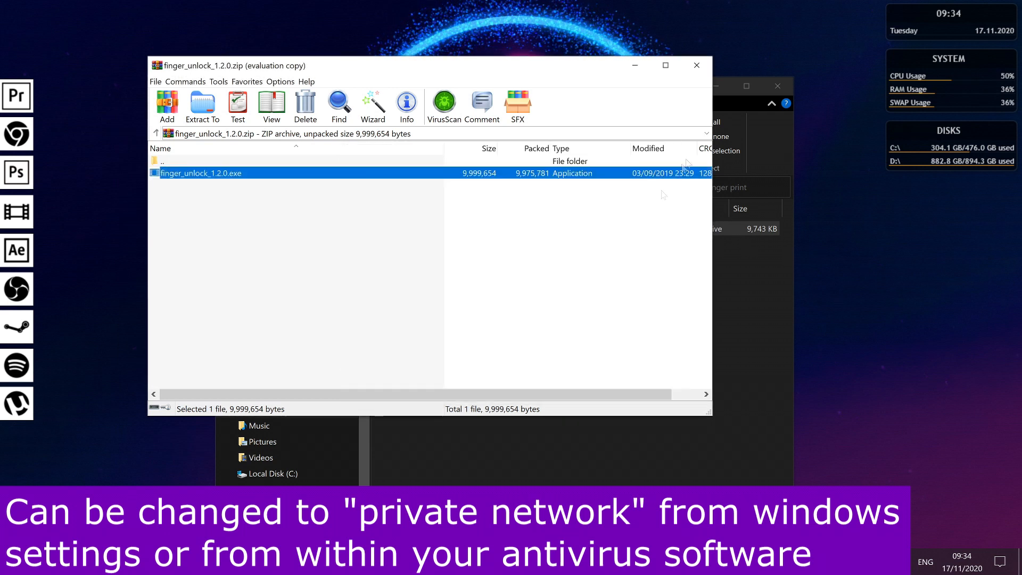
pyautogui.click(696, 65)
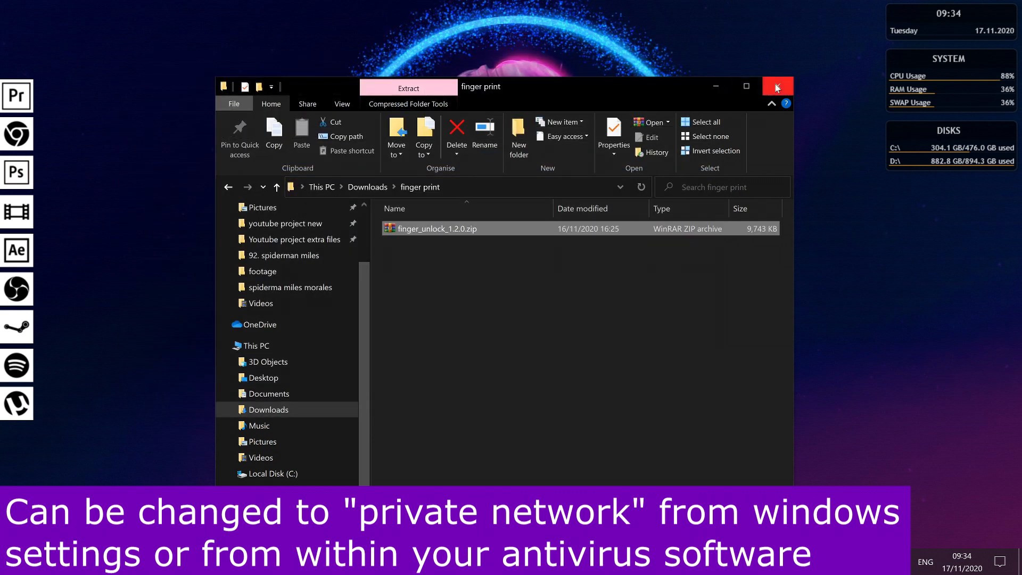
# Close the finger print folder window and bring up the Start menu.
pyautogui.click(776, 85)
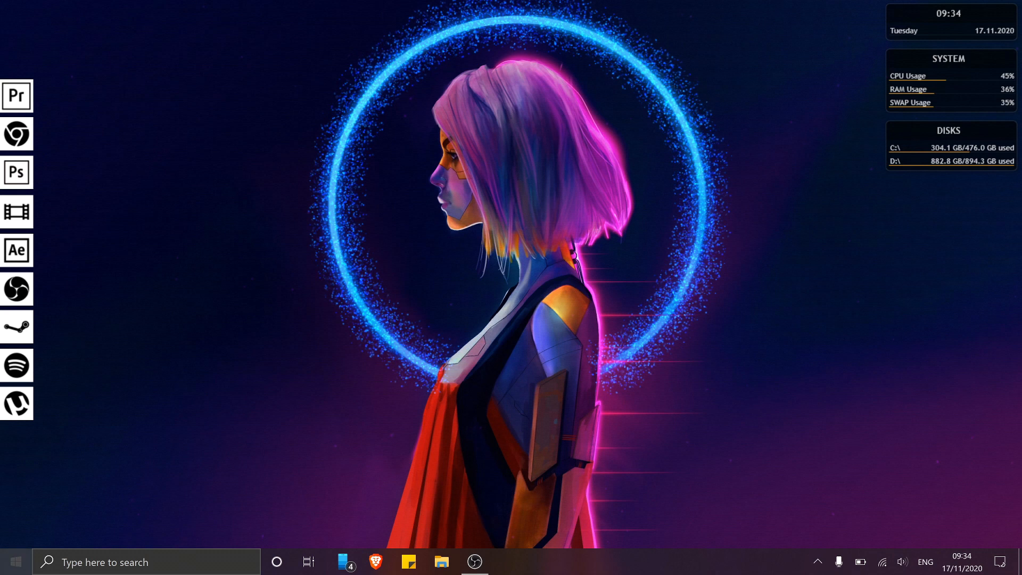
pyautogui.click(13, 561)
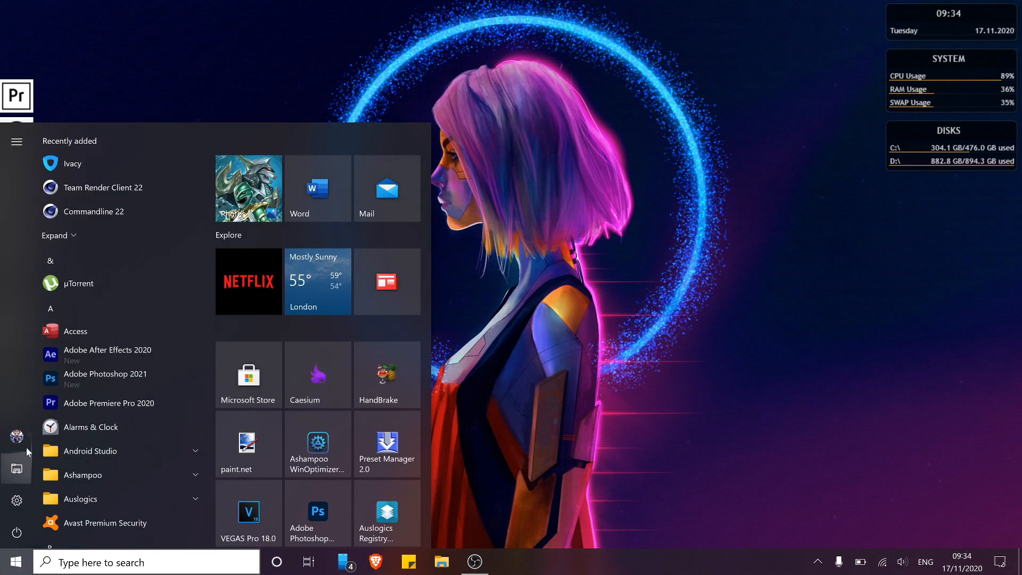
pyautogui.click(16, 437)
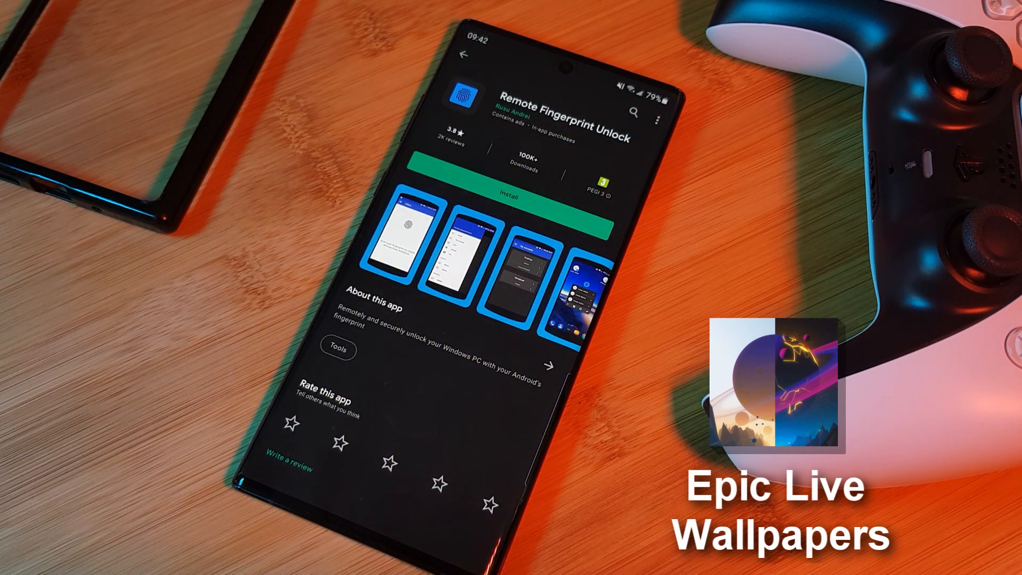
# Install Remote Fingerprint Unlock from Google Play, launch it and continue past the welcome notice to Scan.
pyautogui.click(508, 198)
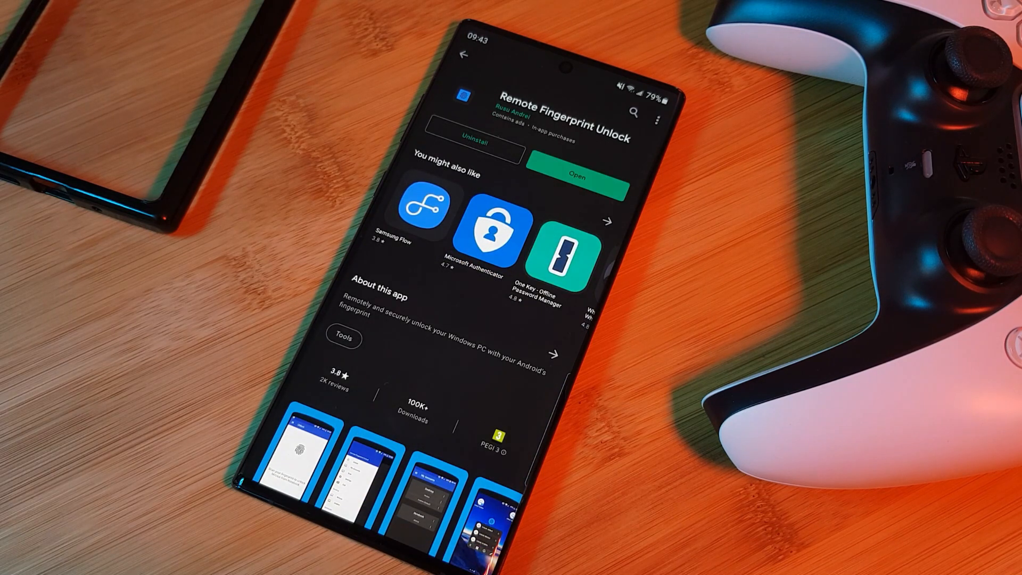
pyautogui.click(572, 176)
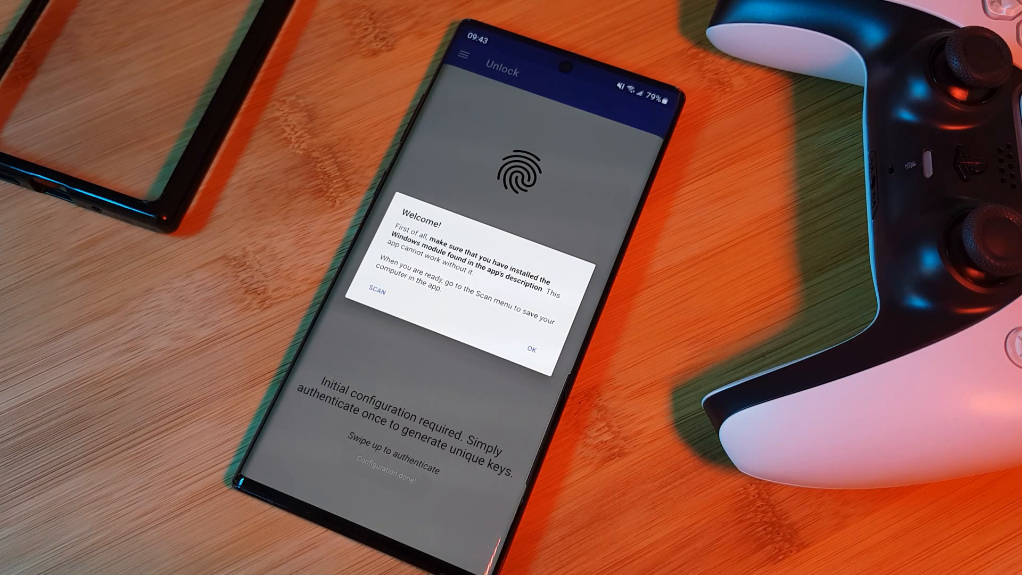
pyautogui.click(376, 292)
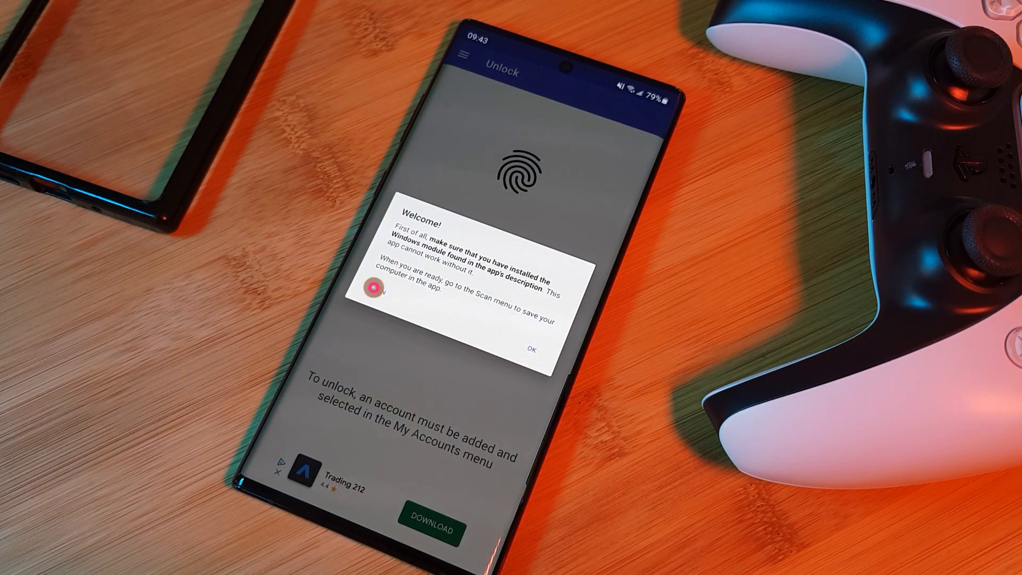
pyautogui.click(532, 348)
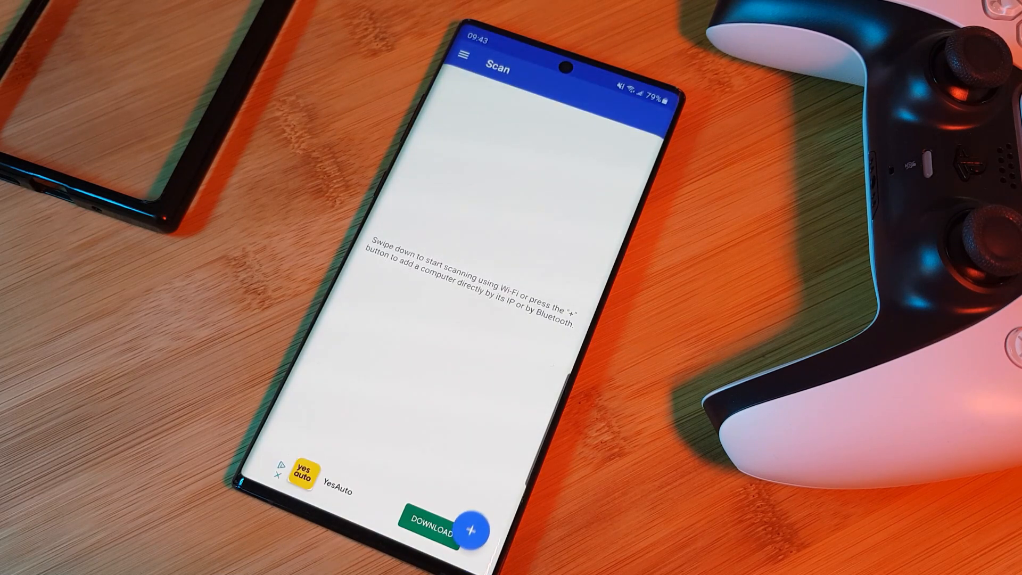
# Add a computer by scanning the network and pick the detected DESKTOP-HU0QML6.
pyautogui.click(471, 529)
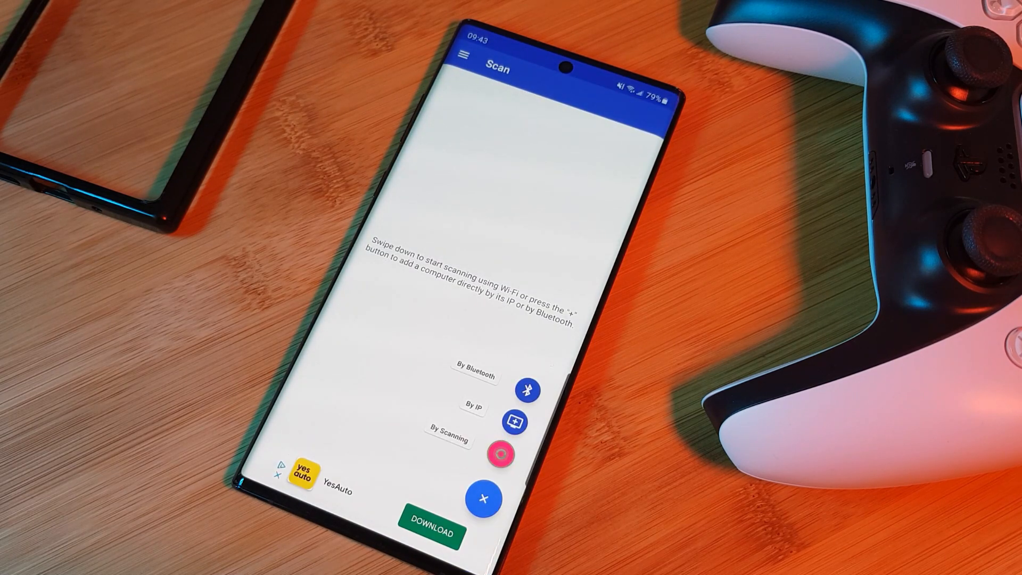
pyautogui.click(499, 454)
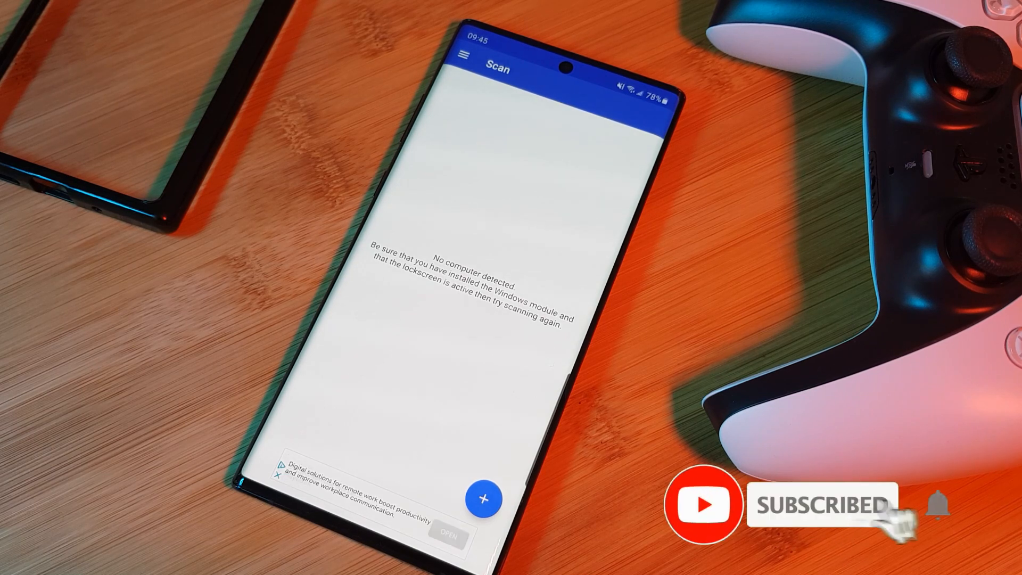
pyautogui.click(483, 498)
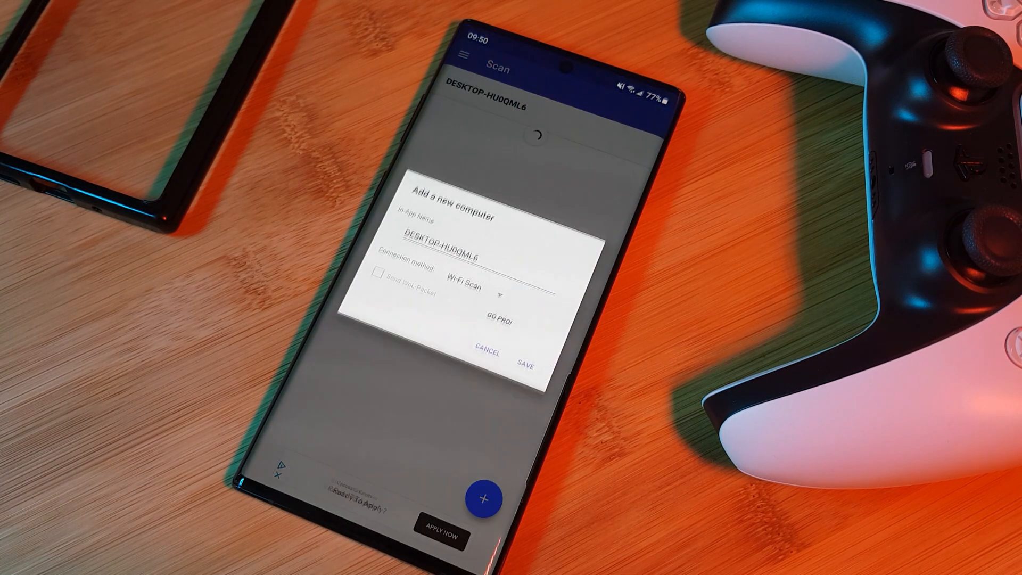
# Save DESKTOP-HU0QML6 and start adding an account to it from My Accounts.
pyautogui.click(487, 353)
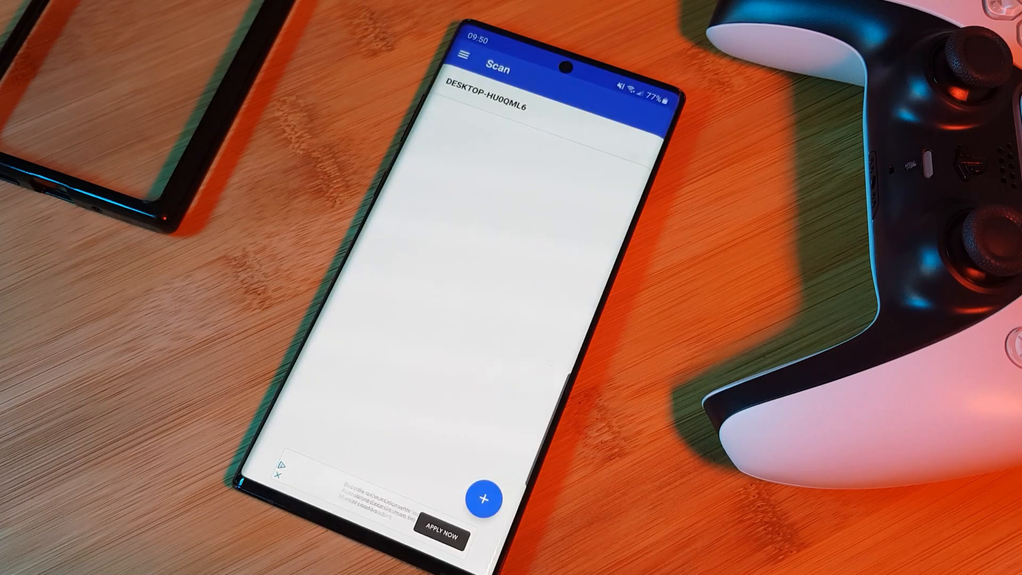
pyautogui.click(466, 54)
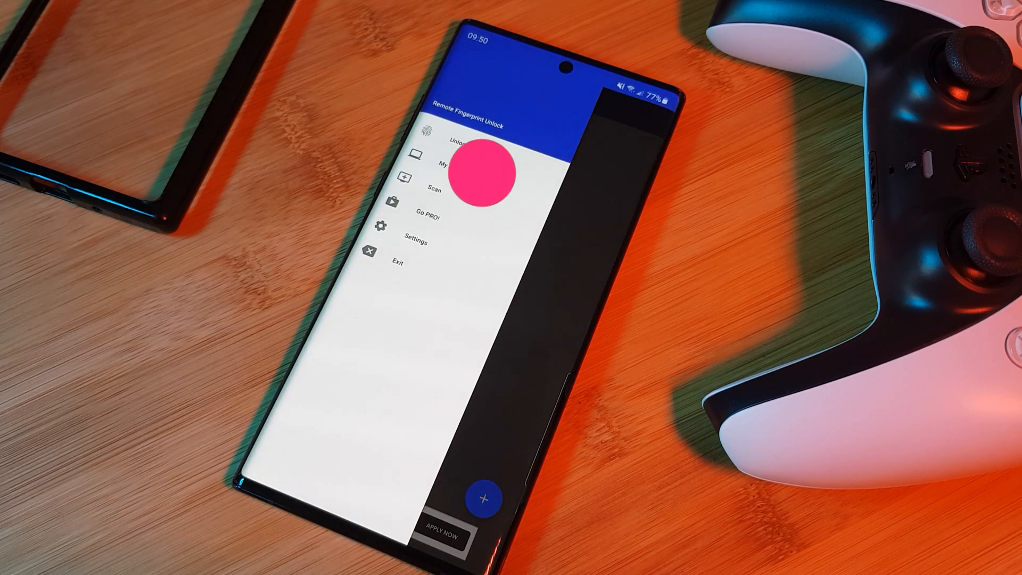
pyautogui.click(447, 163)
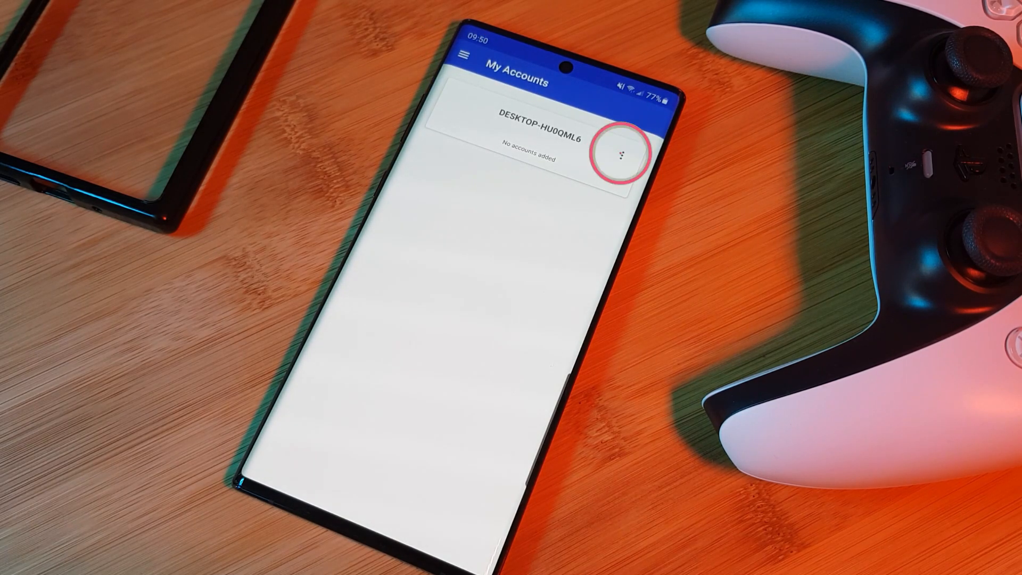
pyautogui.click(622, 153)
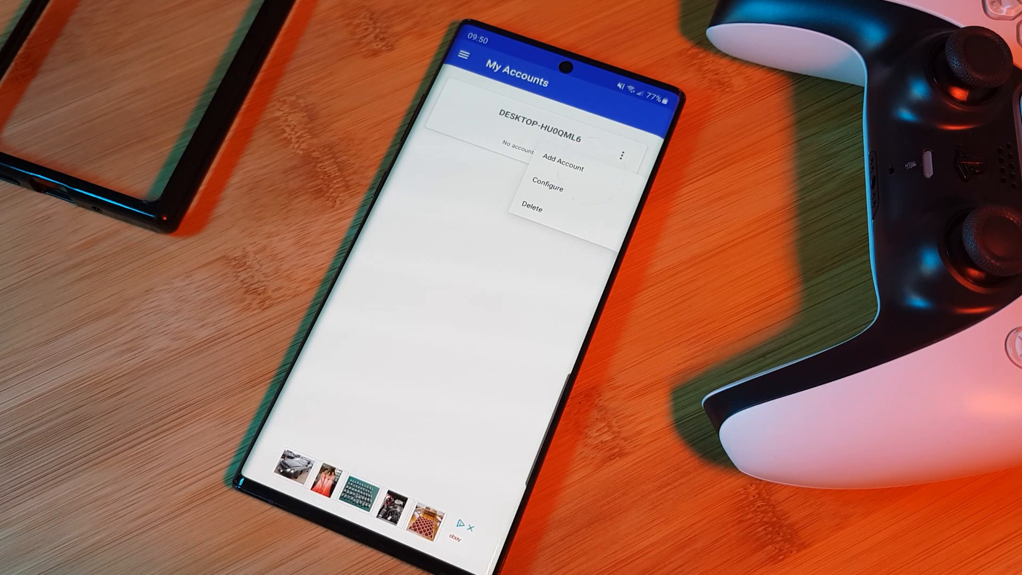
pyautogui.click(564, 167)
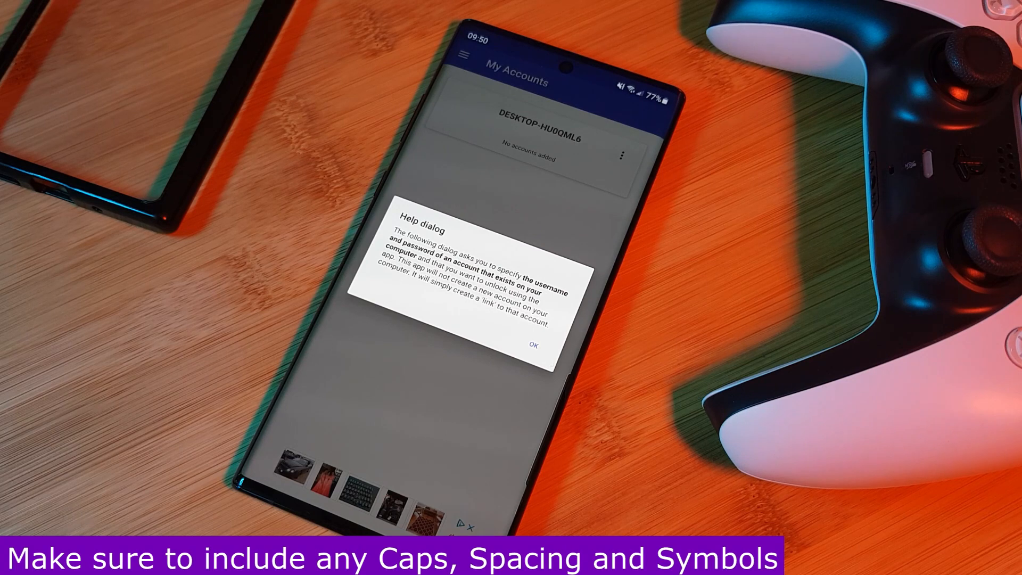
# Save the entered username and password and proceed once session ID 562496 matches.
pyautogui.click(533, 345)
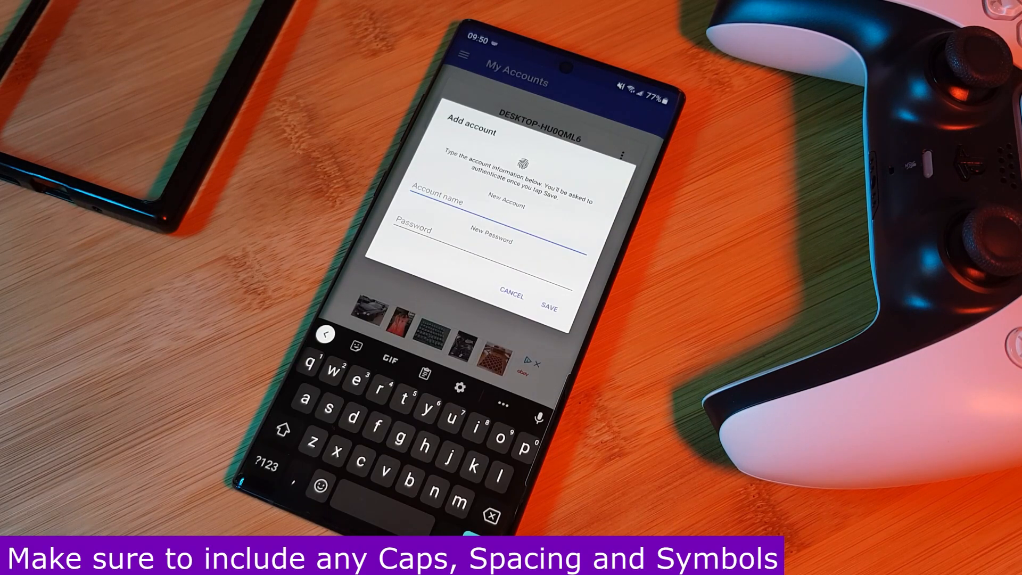
pyautogui.click(550, 306)
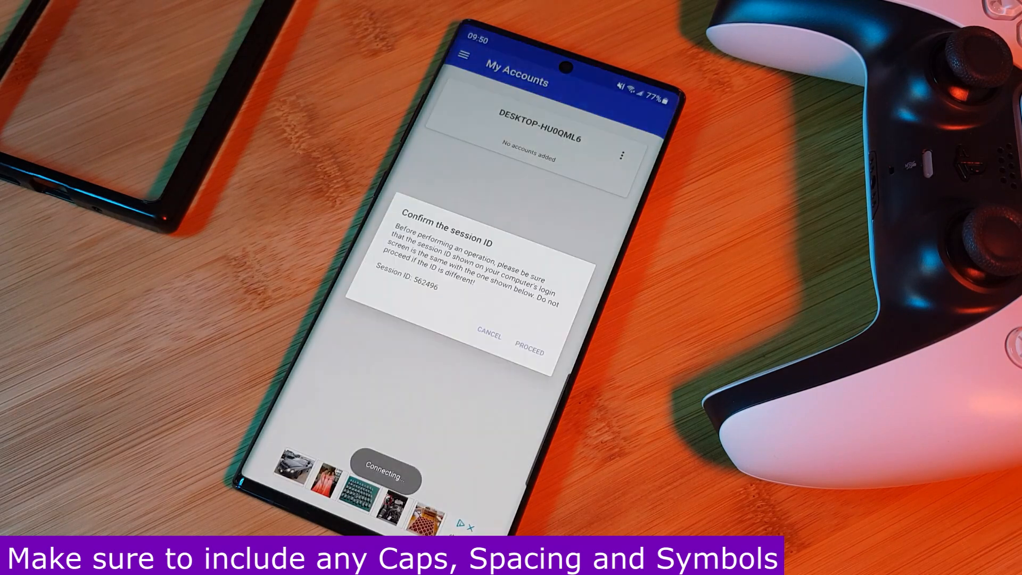
pyautogui.click(529, 336)
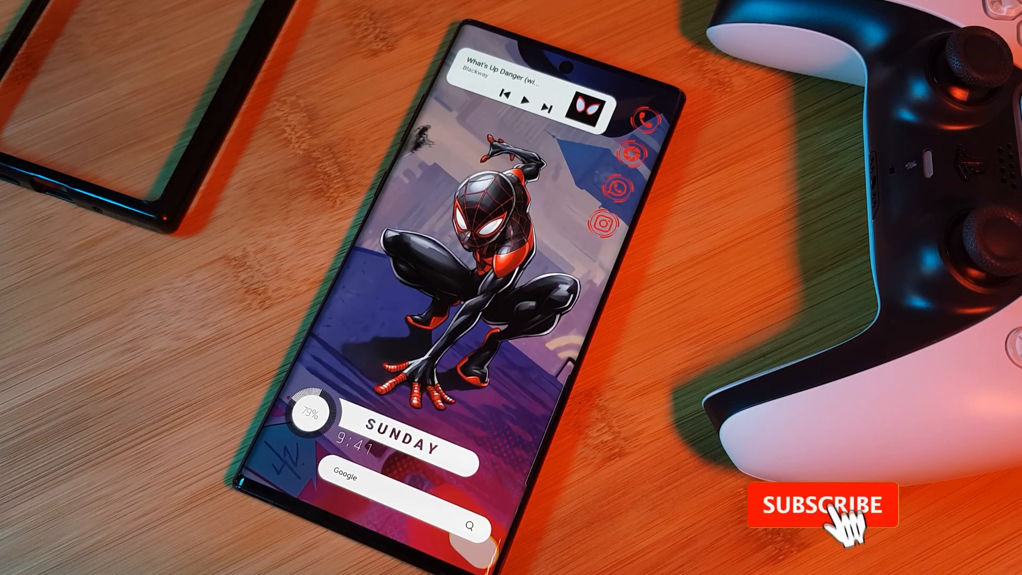
# Bring up Nova Settings from the home screen.
pyautogui.click(823, 504)
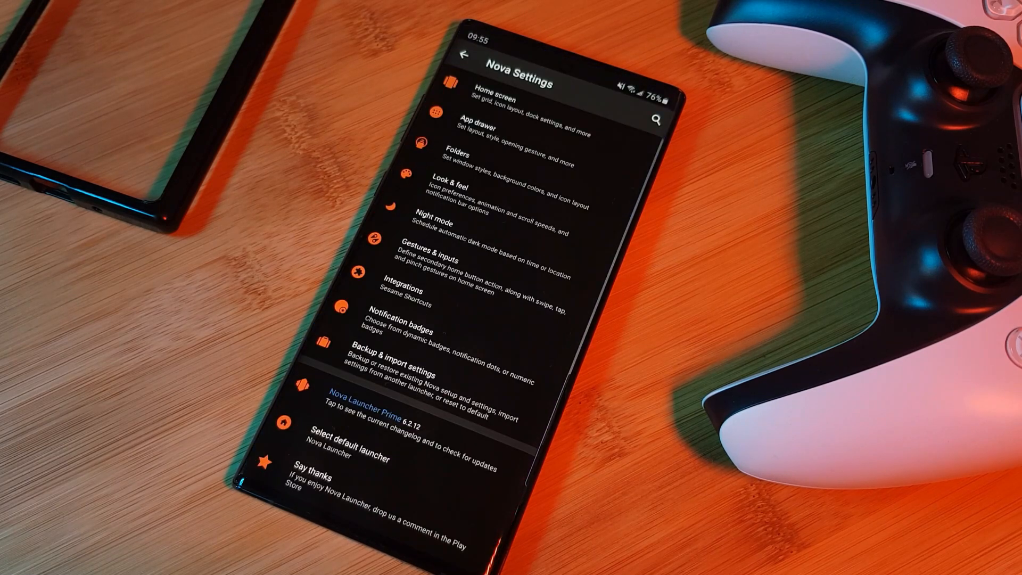
# Assign the Double tap + swipe up gesture to Remote Fingerprint Unlock and return home.
pyautogui.click(464, 276)
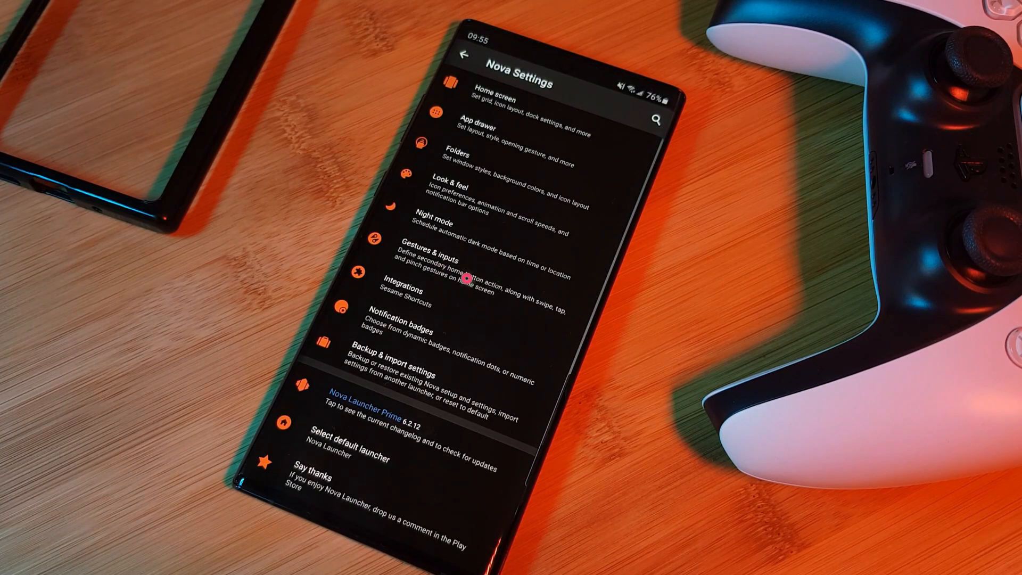
pyautogui.click(463, 257)
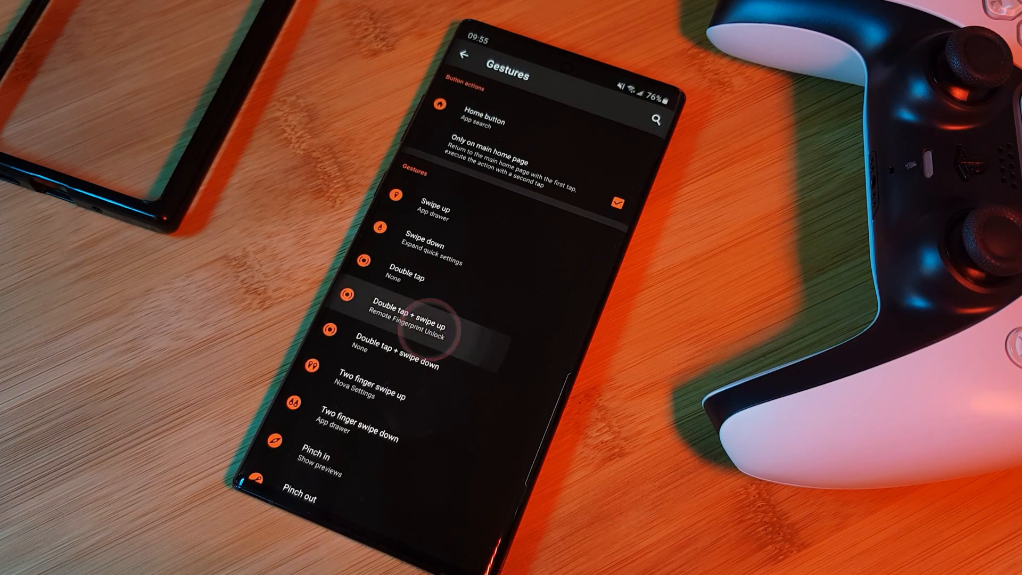
pyautogui.click(414, 313)
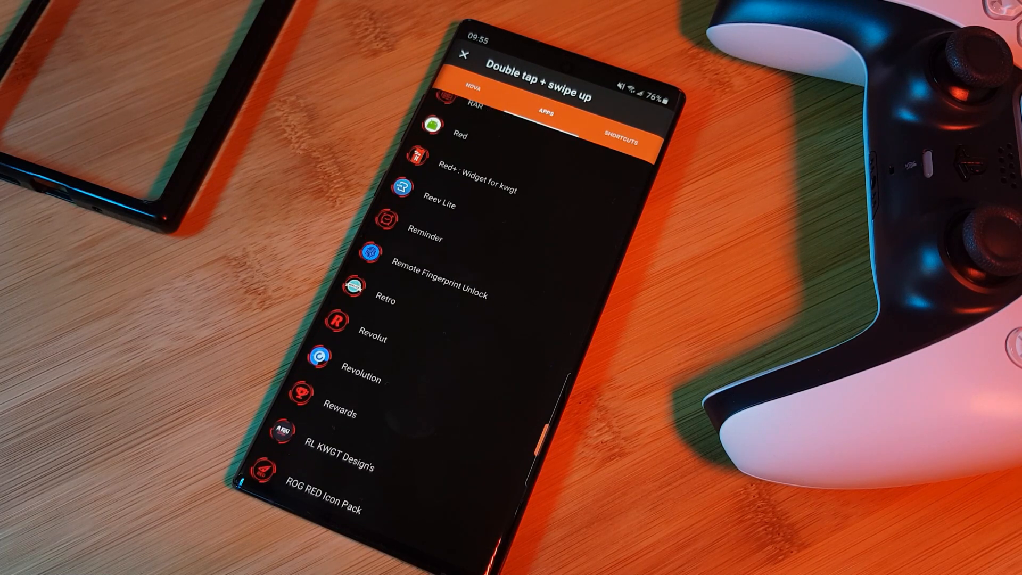
pyautogui.click(464, 56)
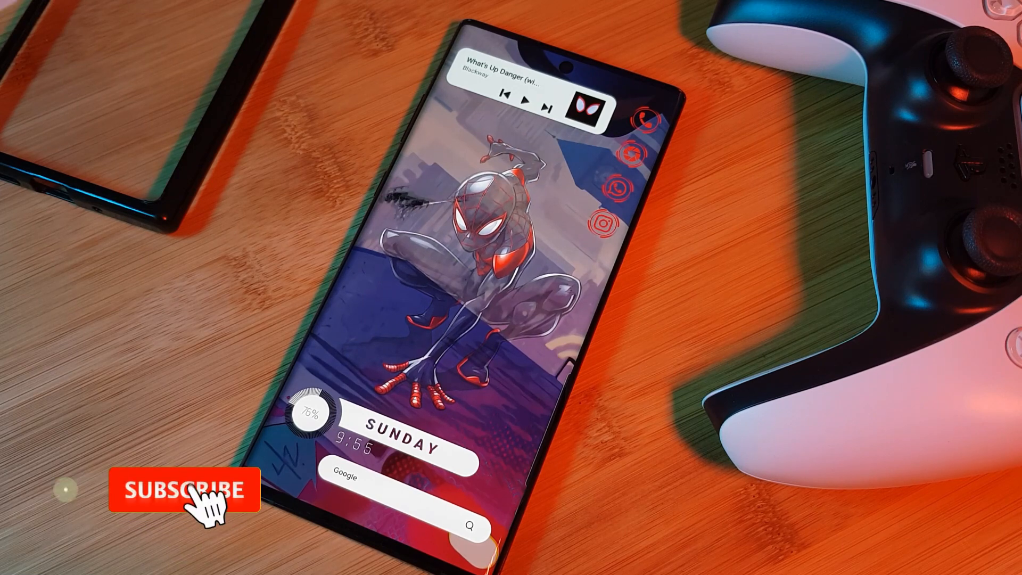
pyautogui.click(184, 490)
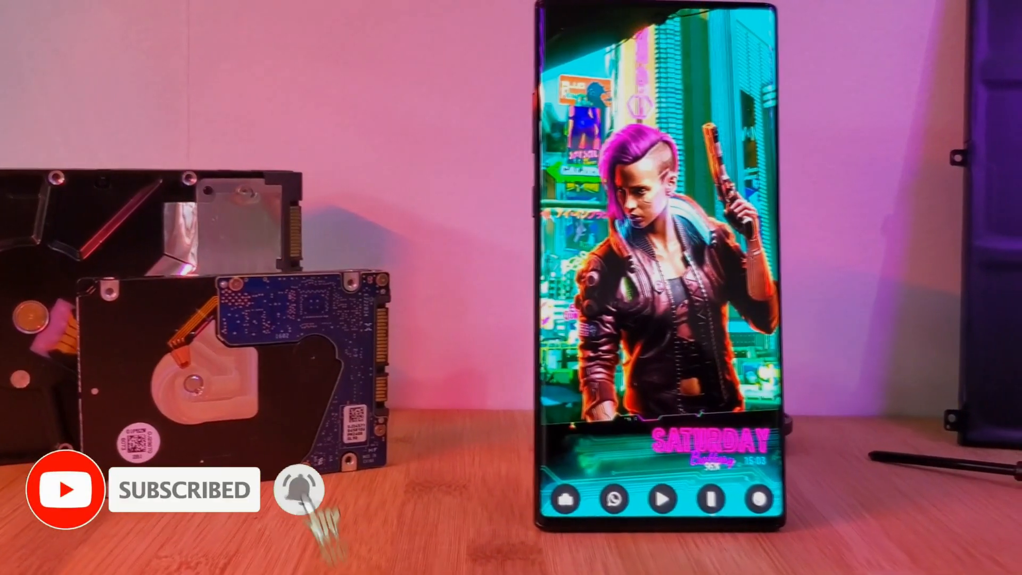